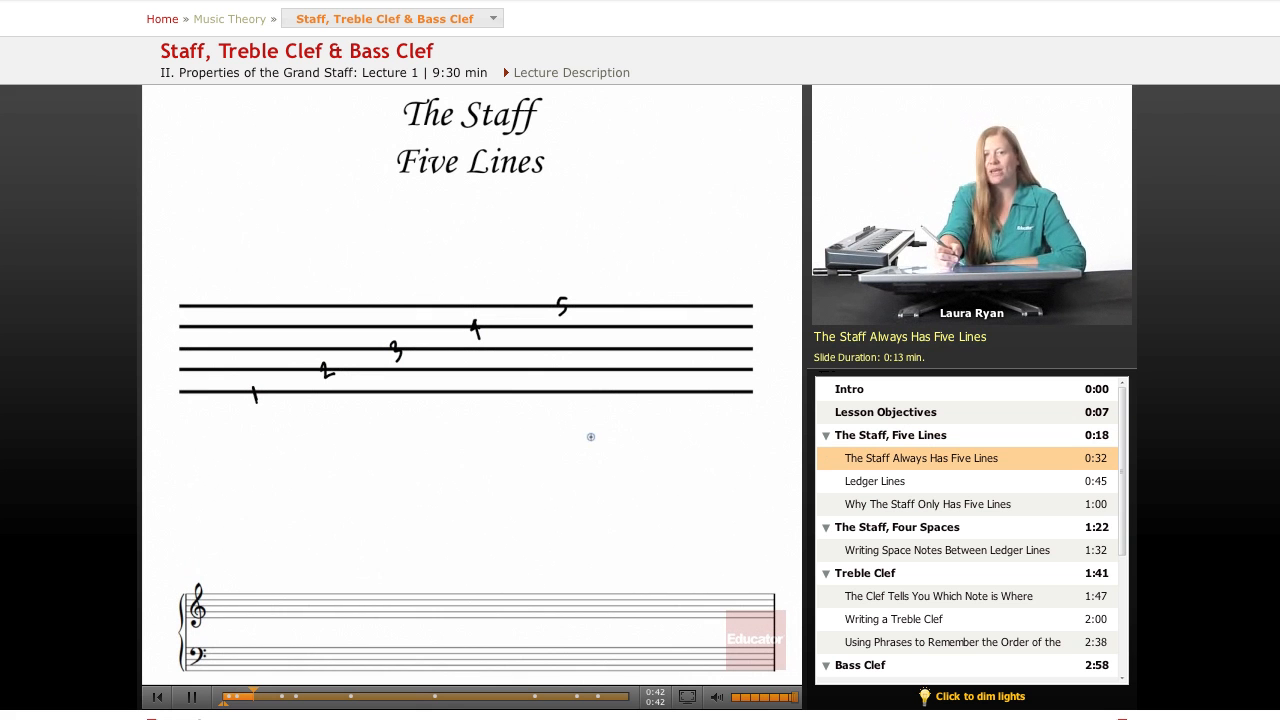
pyautogui.moveTo(628, 328)
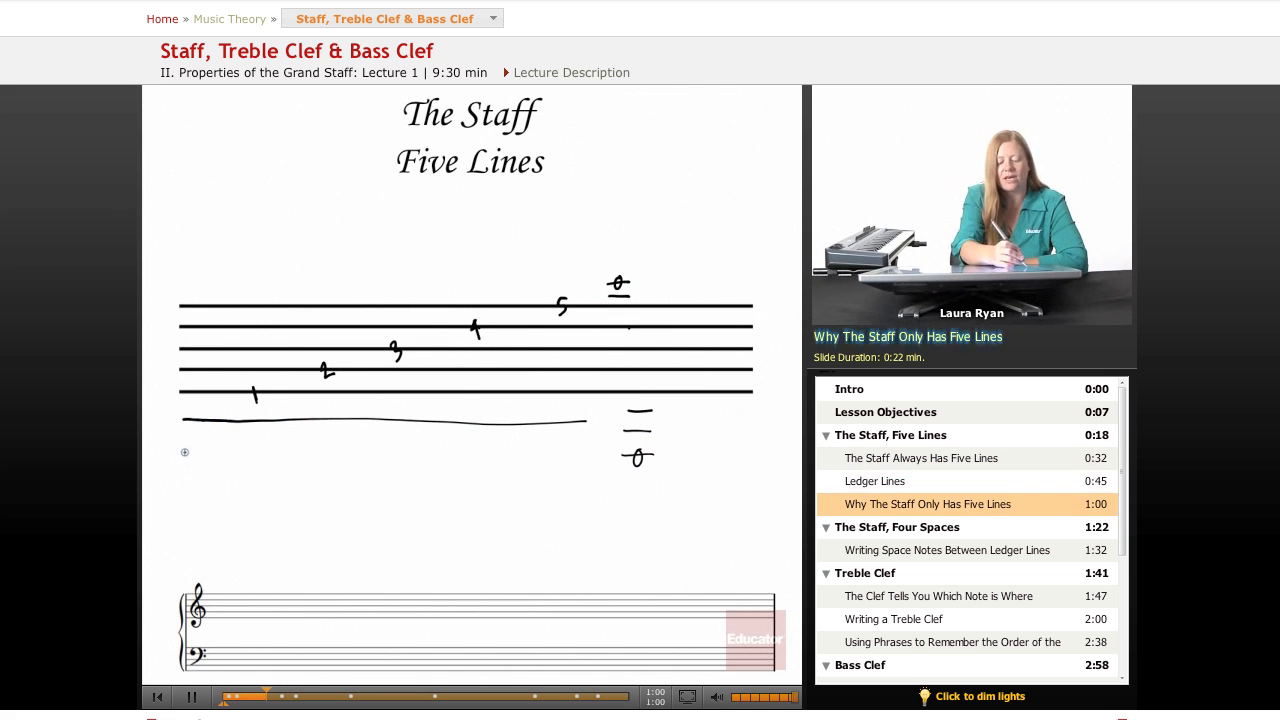
# Draw a long ledger line beneath the numbered five-line staff
pyautogui.moveTo(184, 452); pyautogui.dragTo(564, 458)
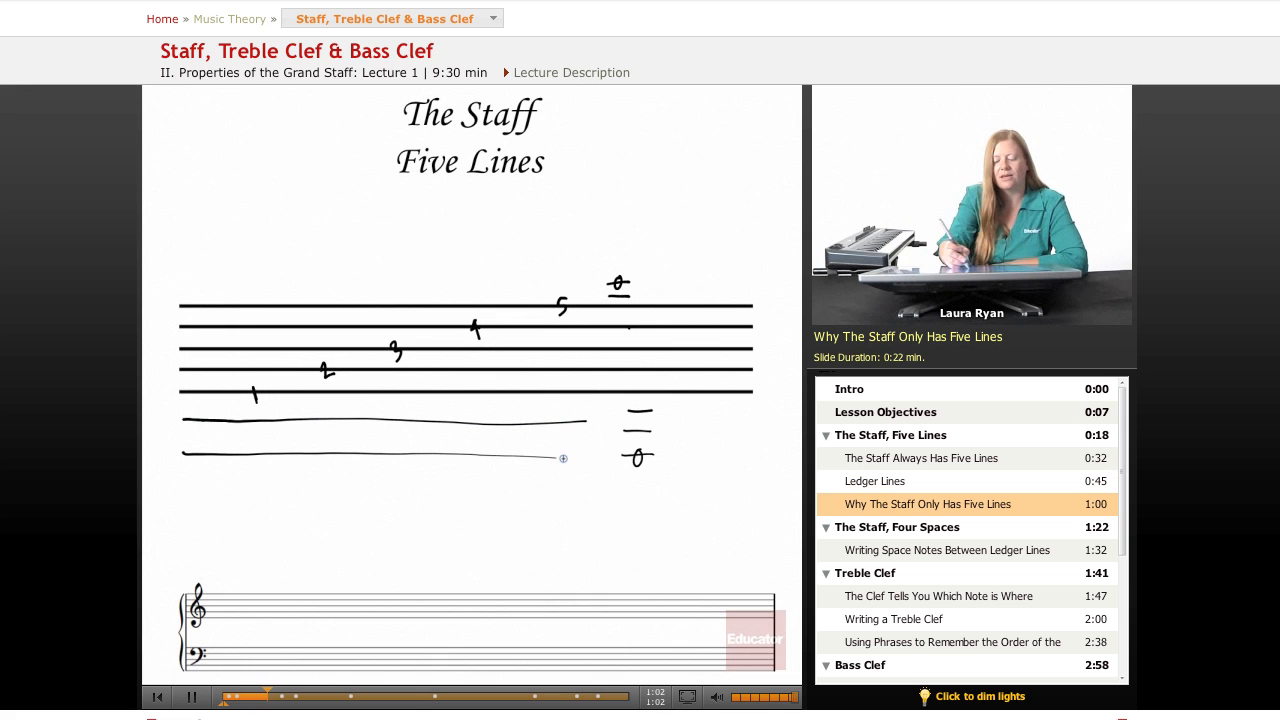